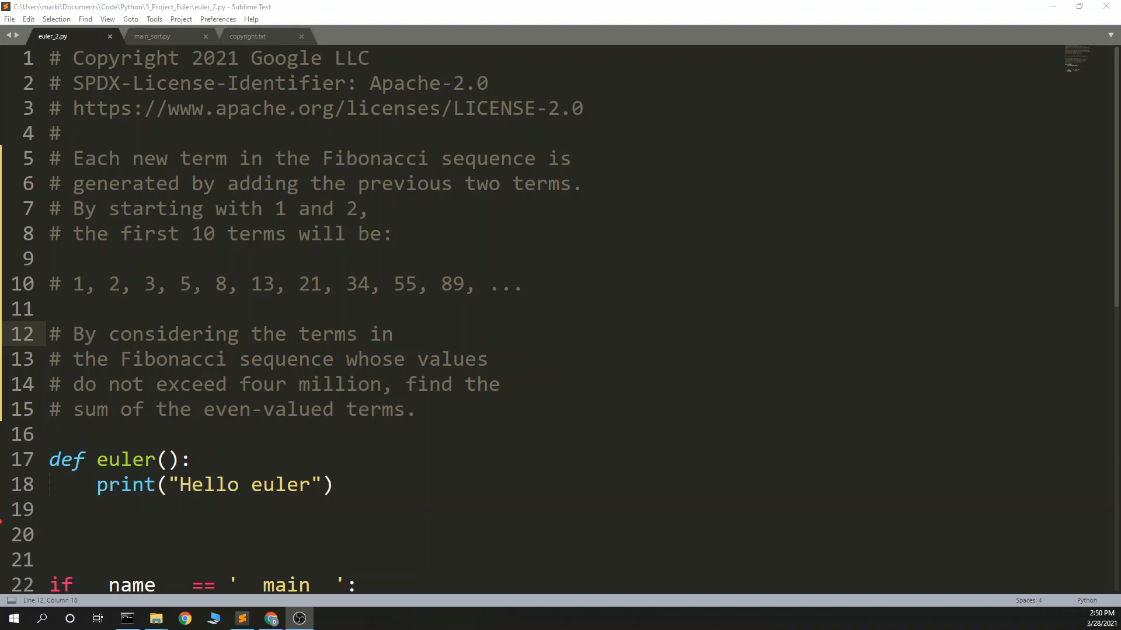
Review the Even Fibonacci numbers problem statement on the Project Euler Problem 2 page
click(269, 619)
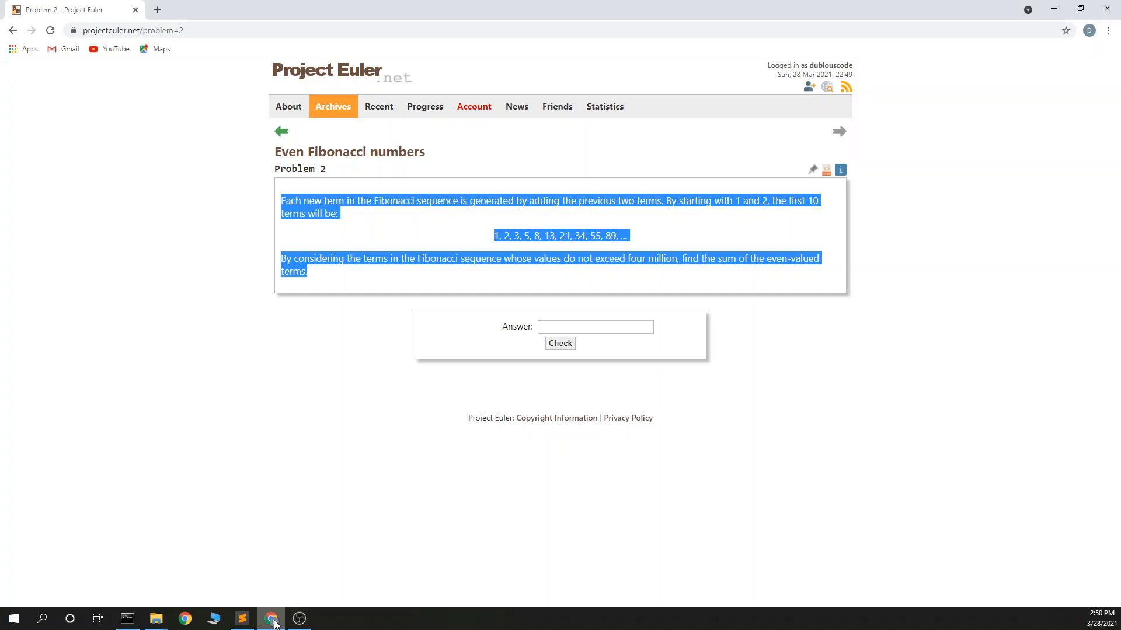
click(324, 200)
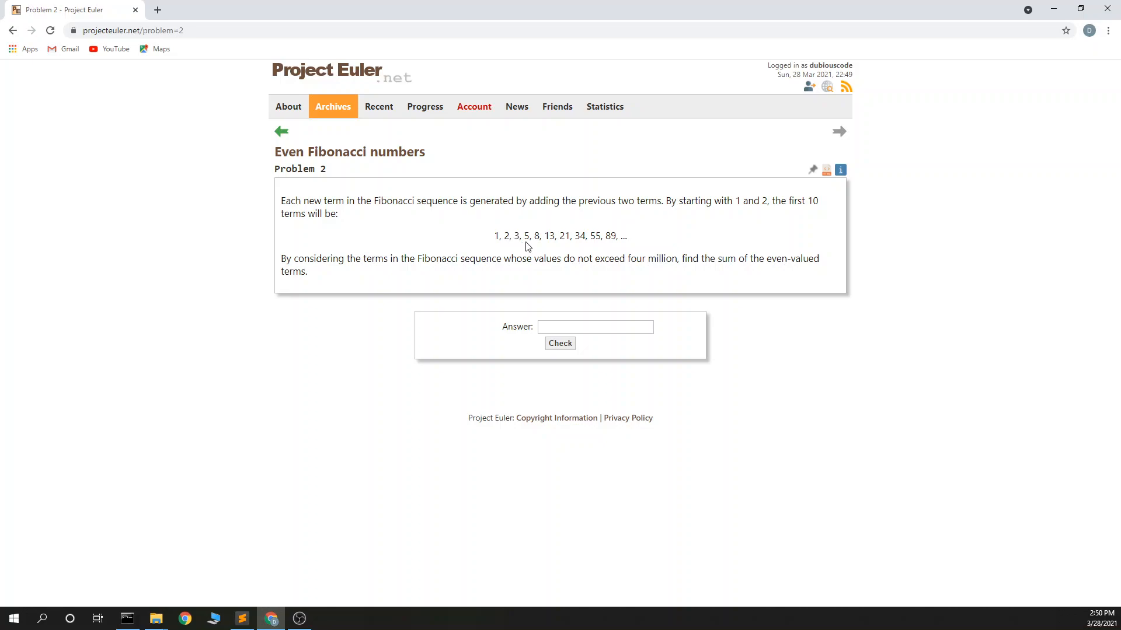
mouse_move(635, 255)
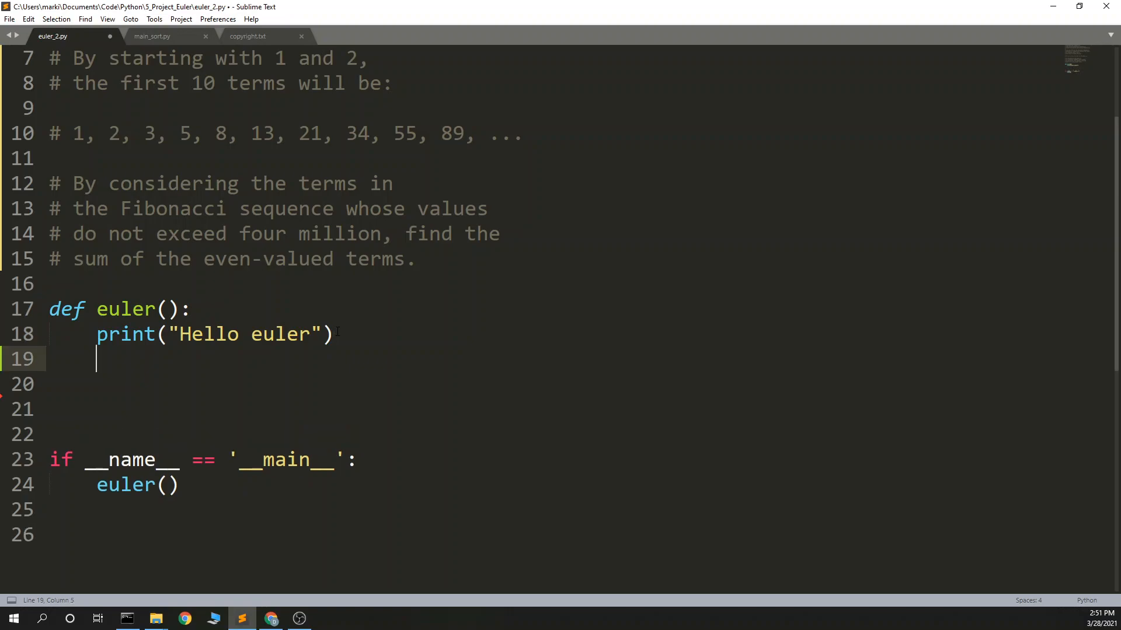
Initialise the Fibonacci pair with 'a,b = 1,2' in euler_2.py
text(a=)
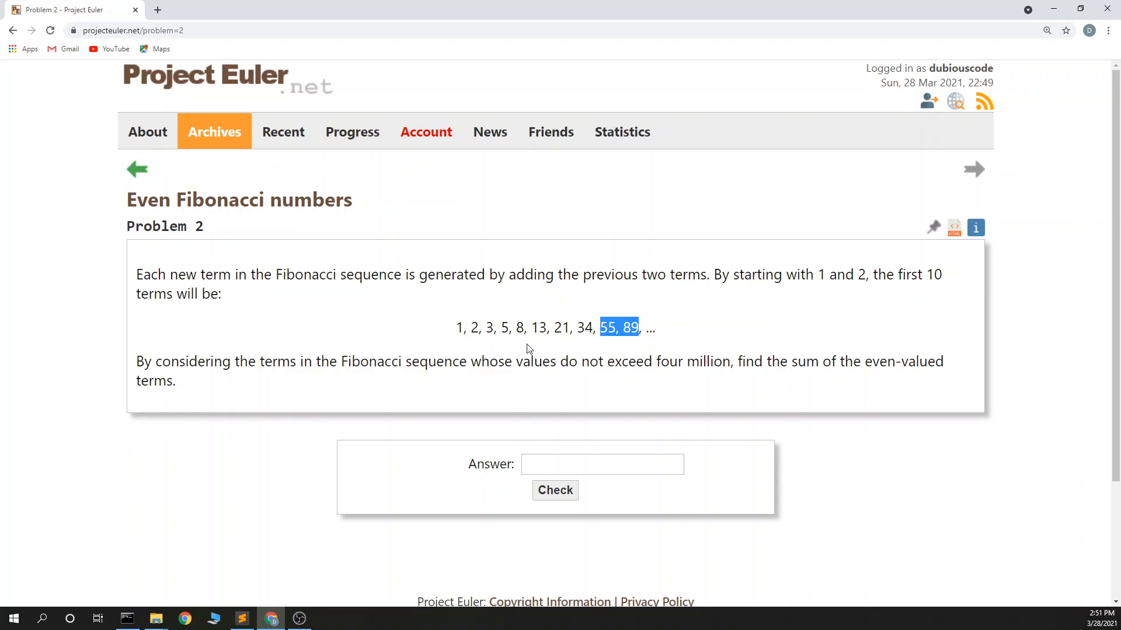
click(242, 618)
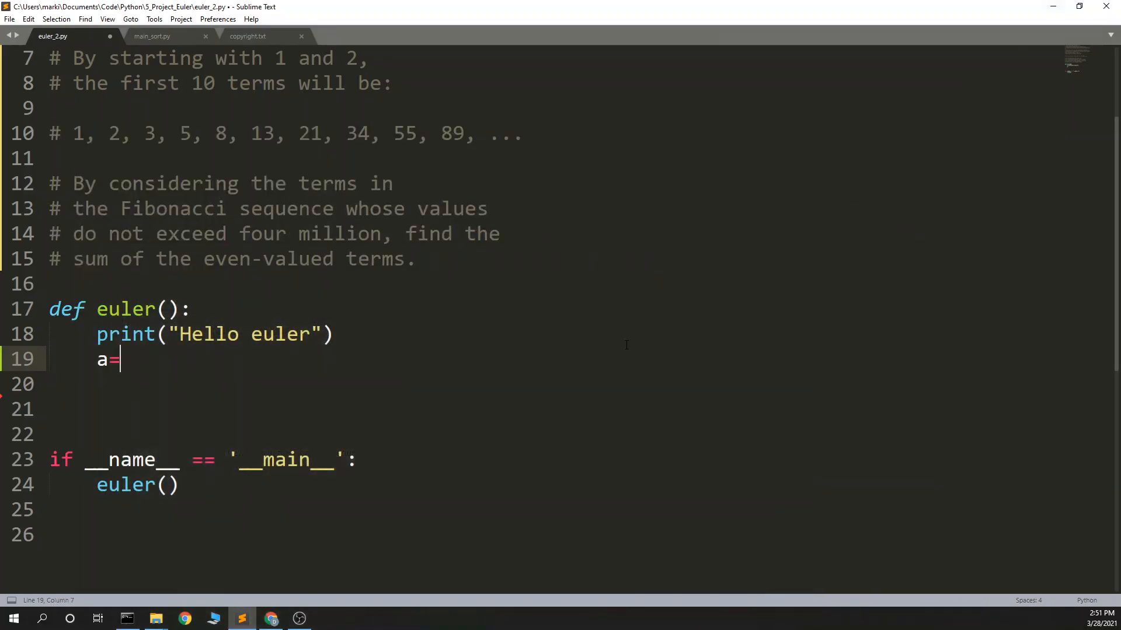
mouse_move(619, 354)
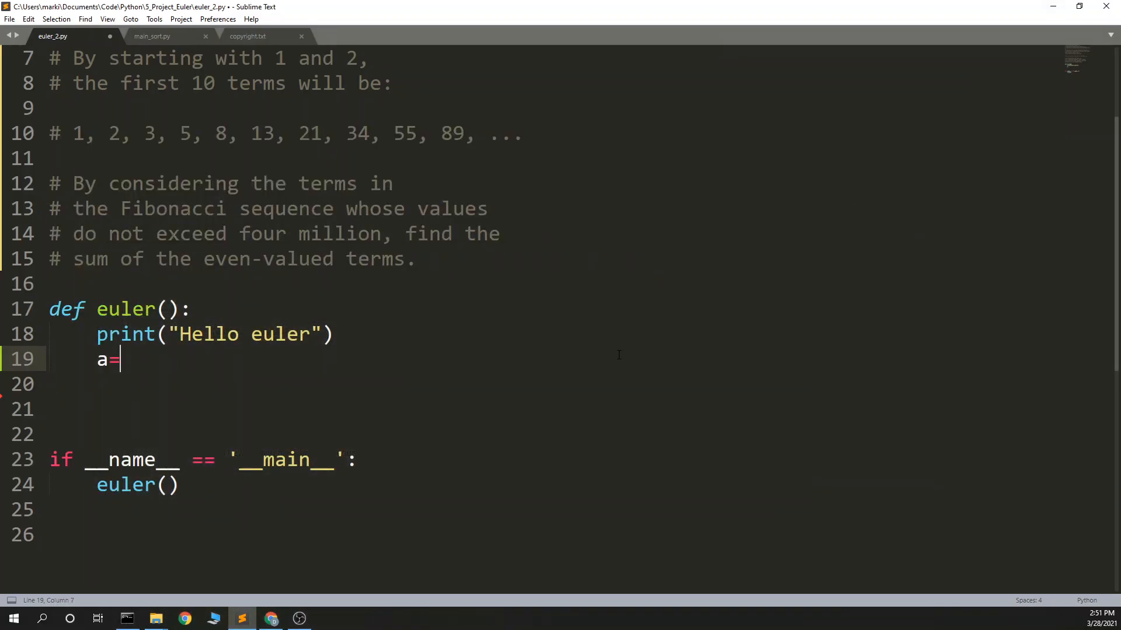
text(,b = 1,2)
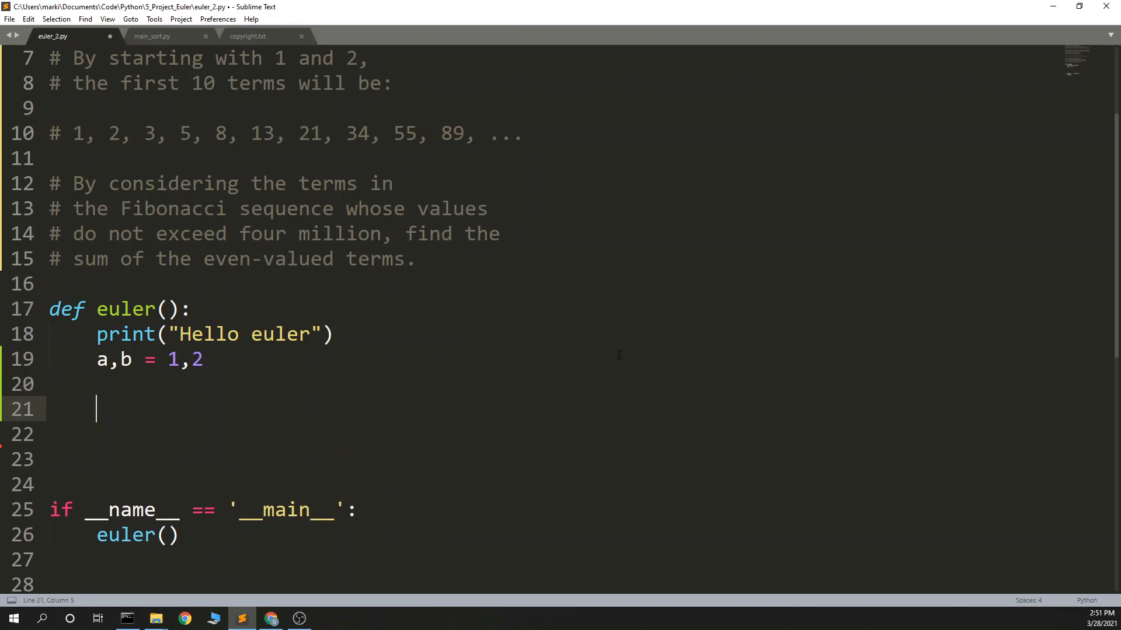
Write the loop 'while b < 4000000:' and begin an 'if (' inside it
text(while b)
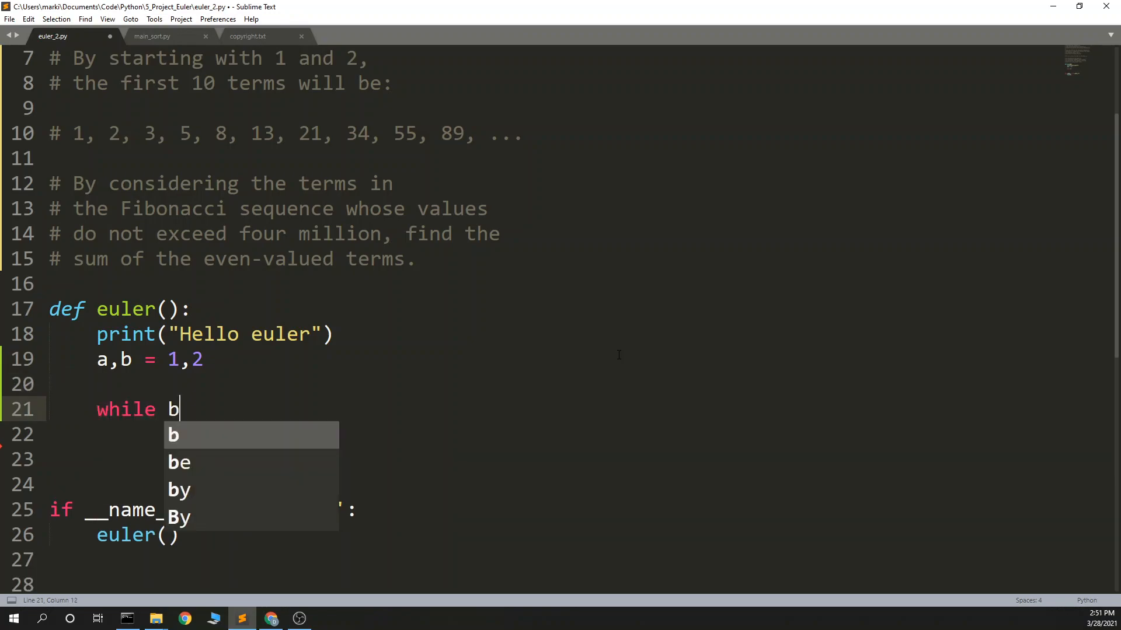
text(<)
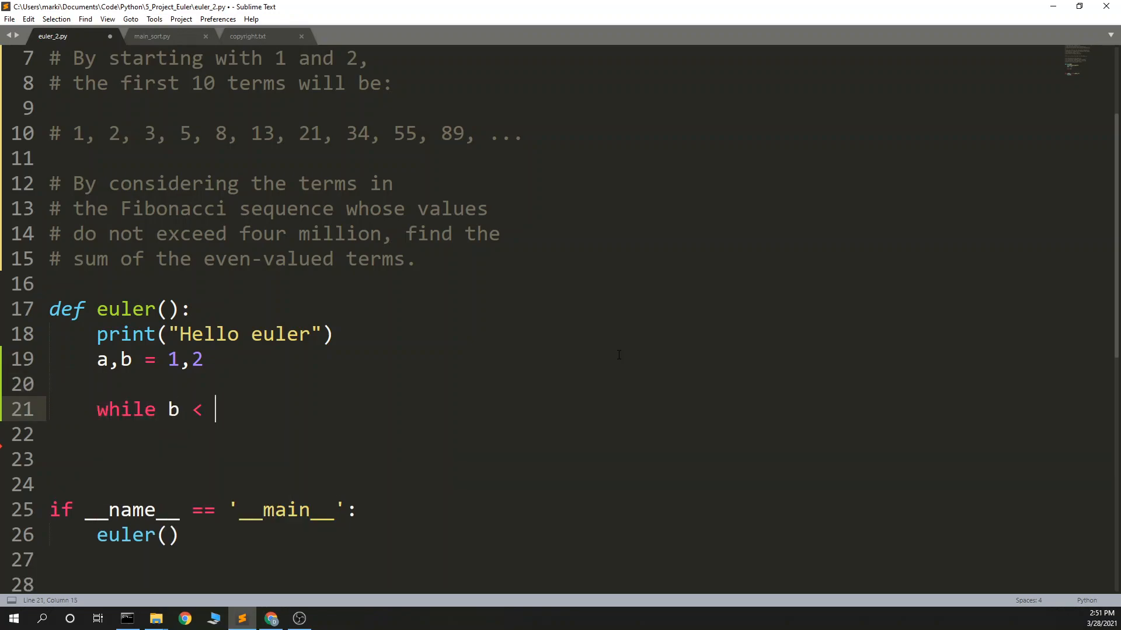
text(4000)
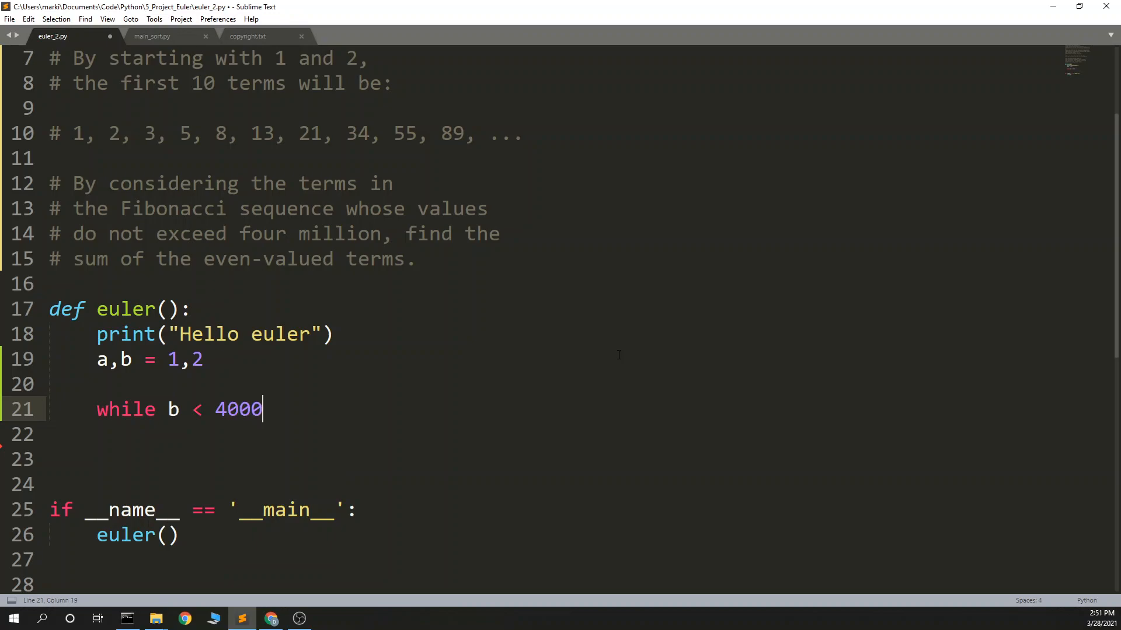
text(000)
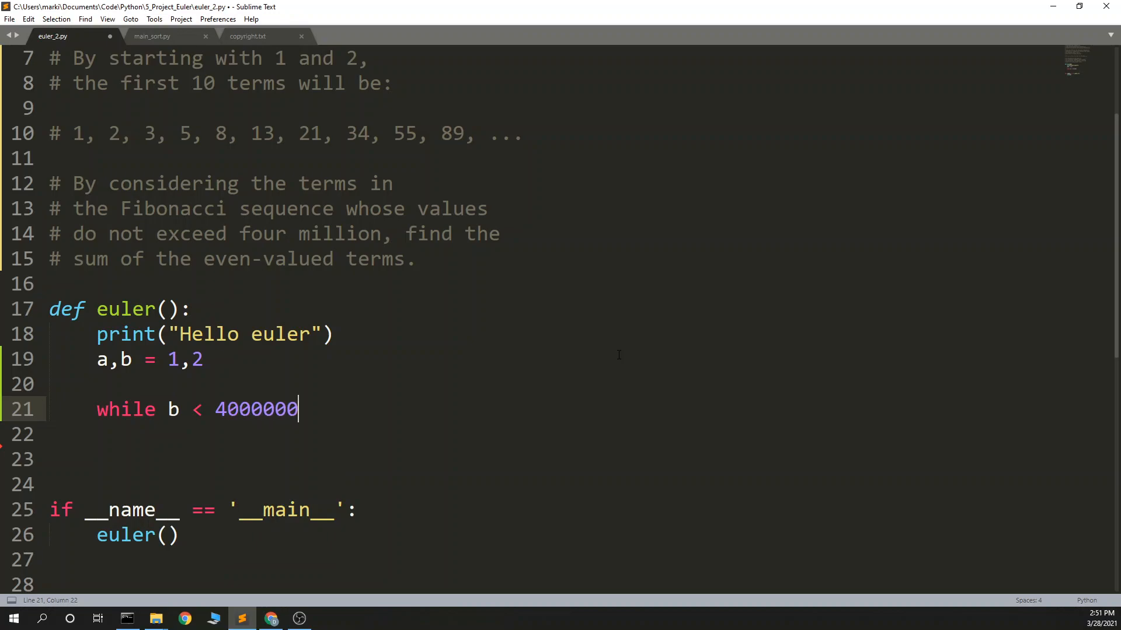
text(:)
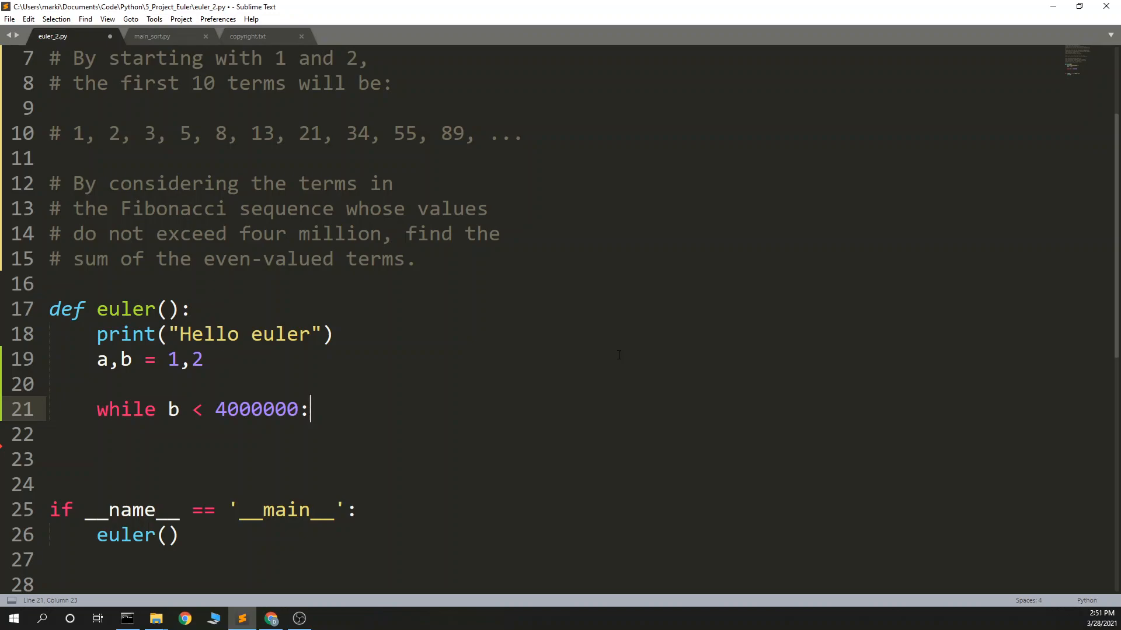
key(enter)
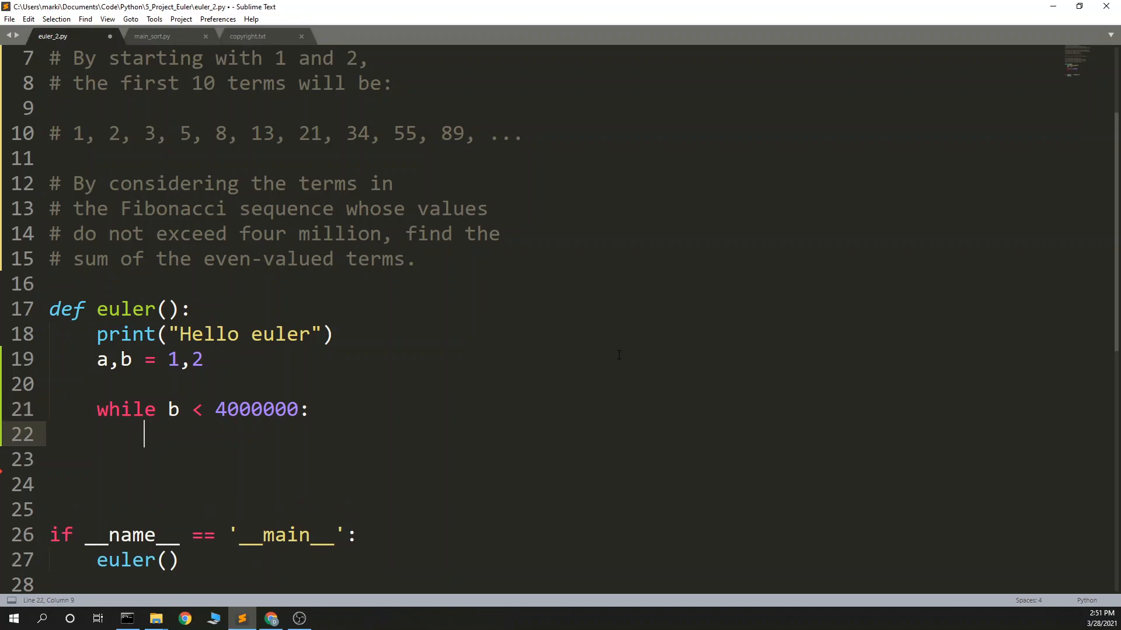
text(if ()
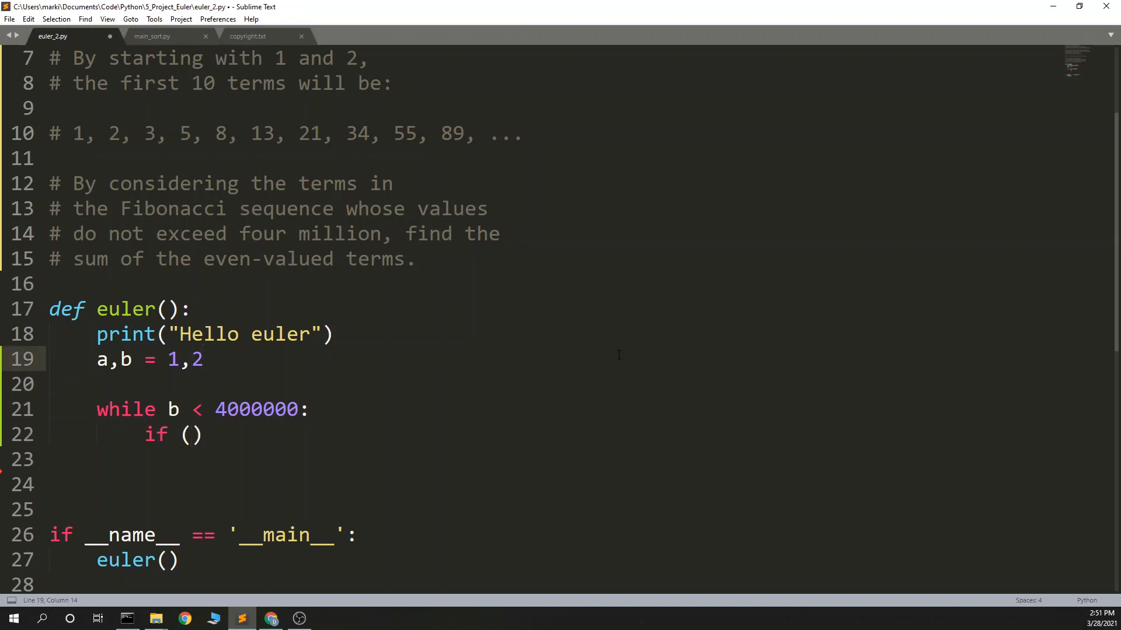
Add 'sum = 0' and complete the condition as 'if (b%2 = 0):'
text(sum =)
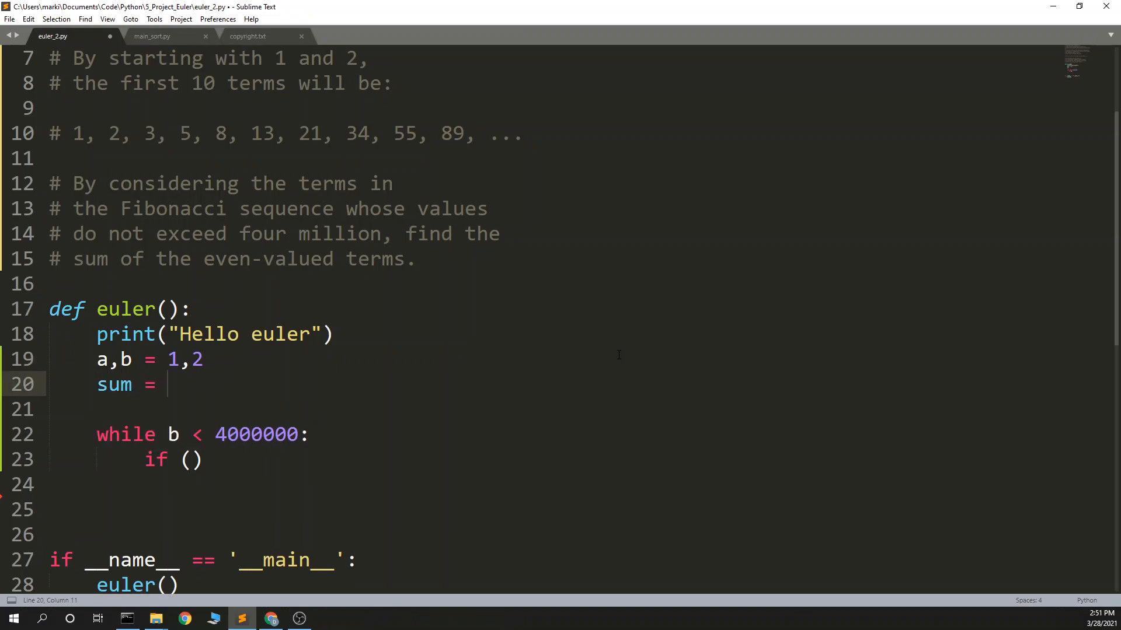
text(0)
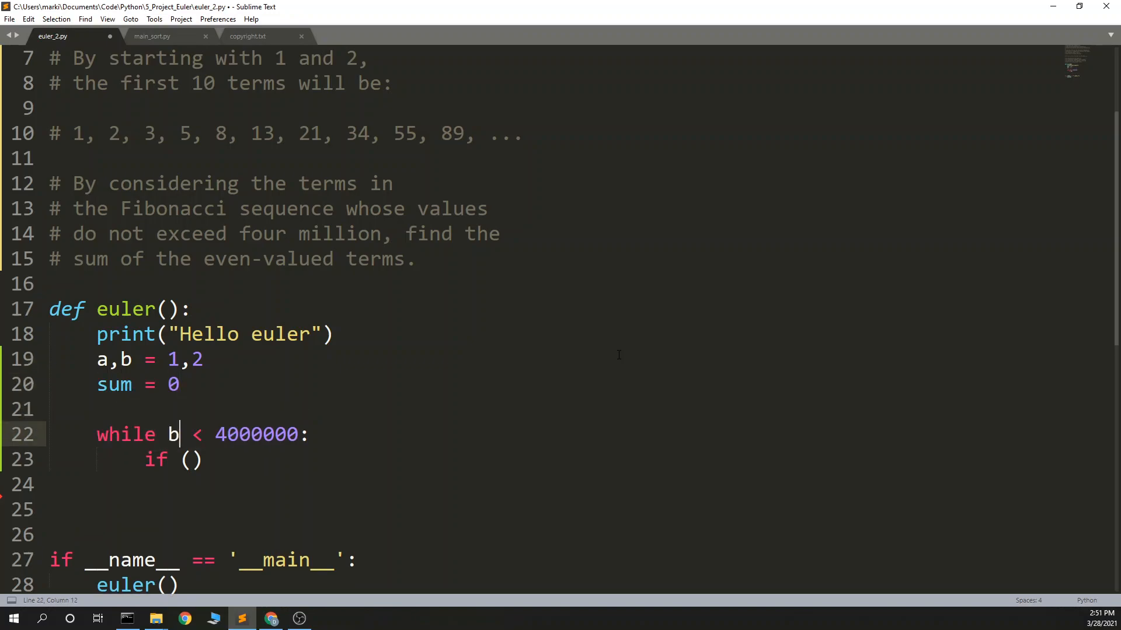
click(191, 460)
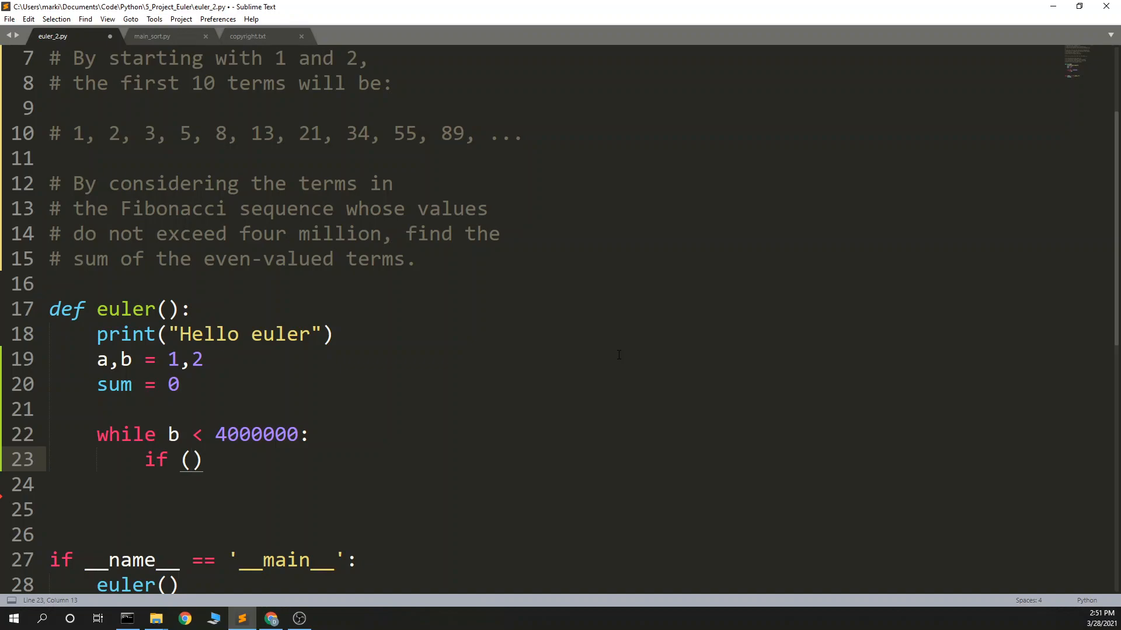
text(b)
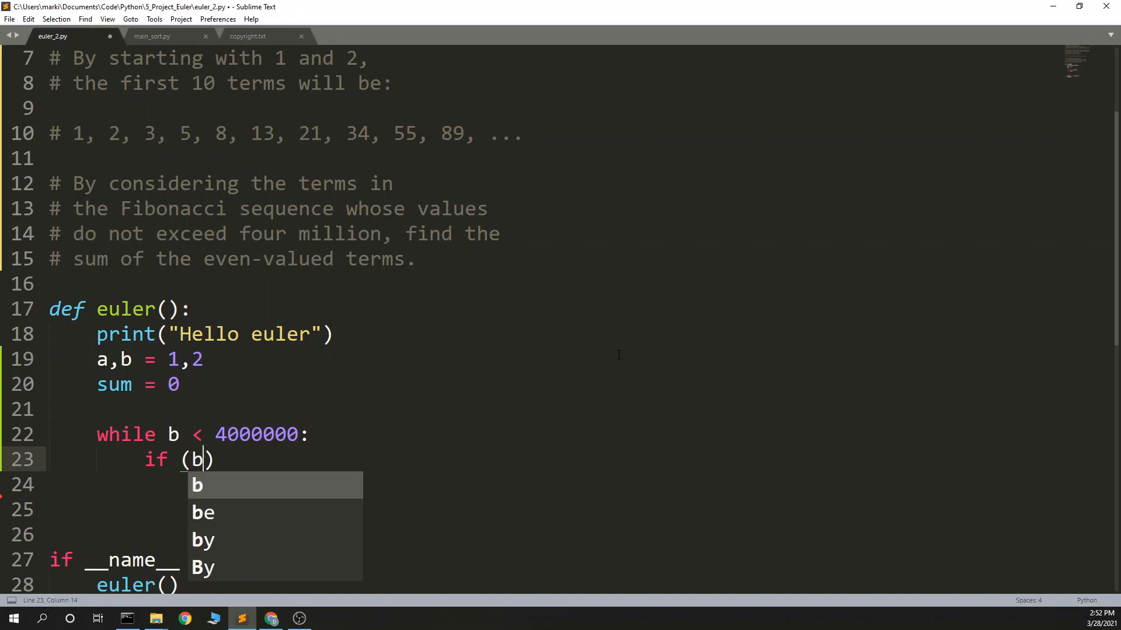
text(%2)
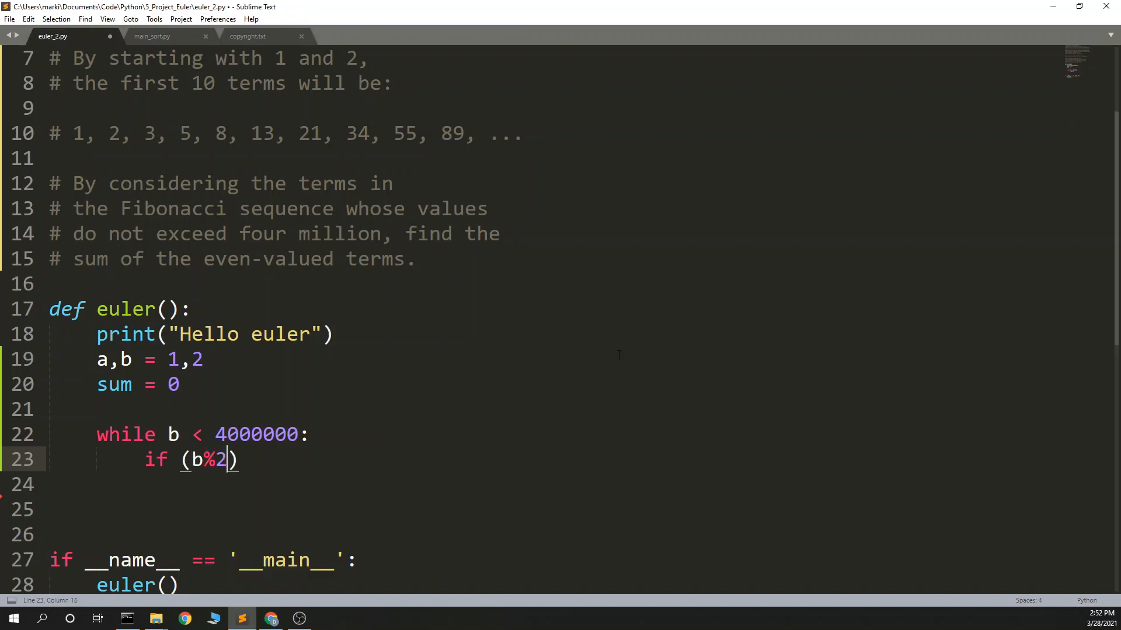
text(= 0)
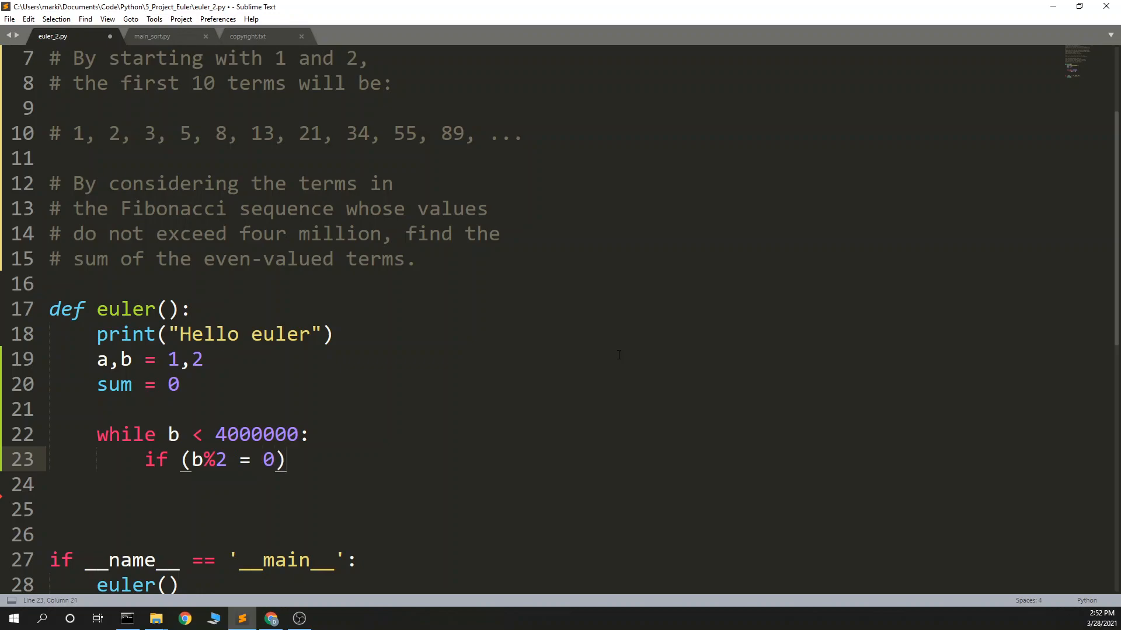
text(:)
click(553, 485)
text(sum+=b)
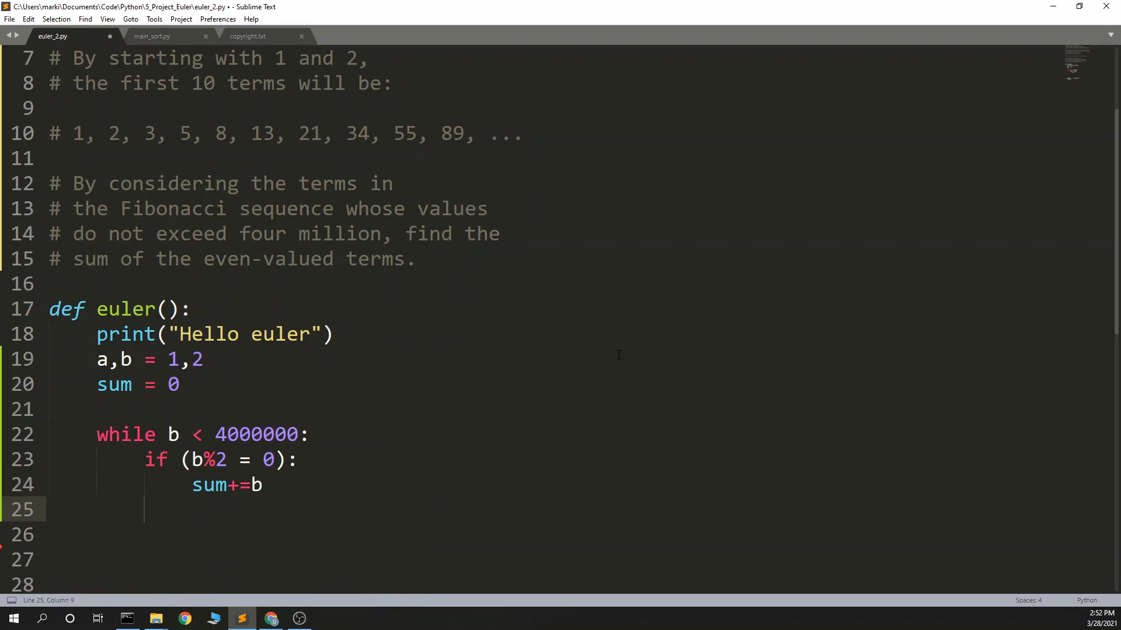
Add b to sum, advance the pair with 'a,b = b,a+b' and save the script
text(a,b = b)
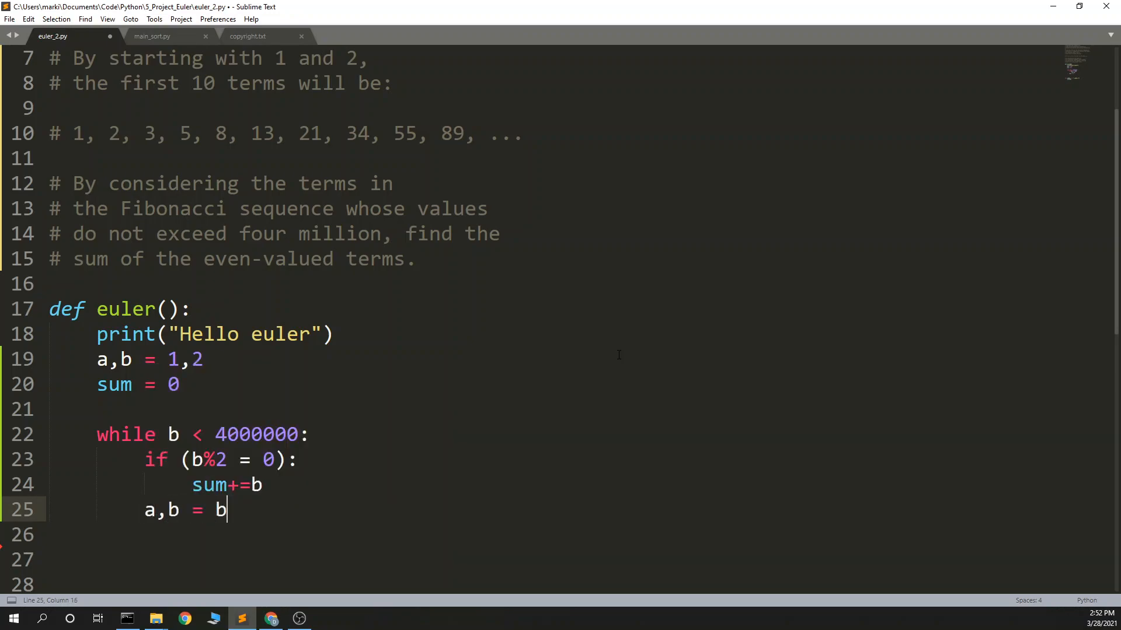
text(,a+b)
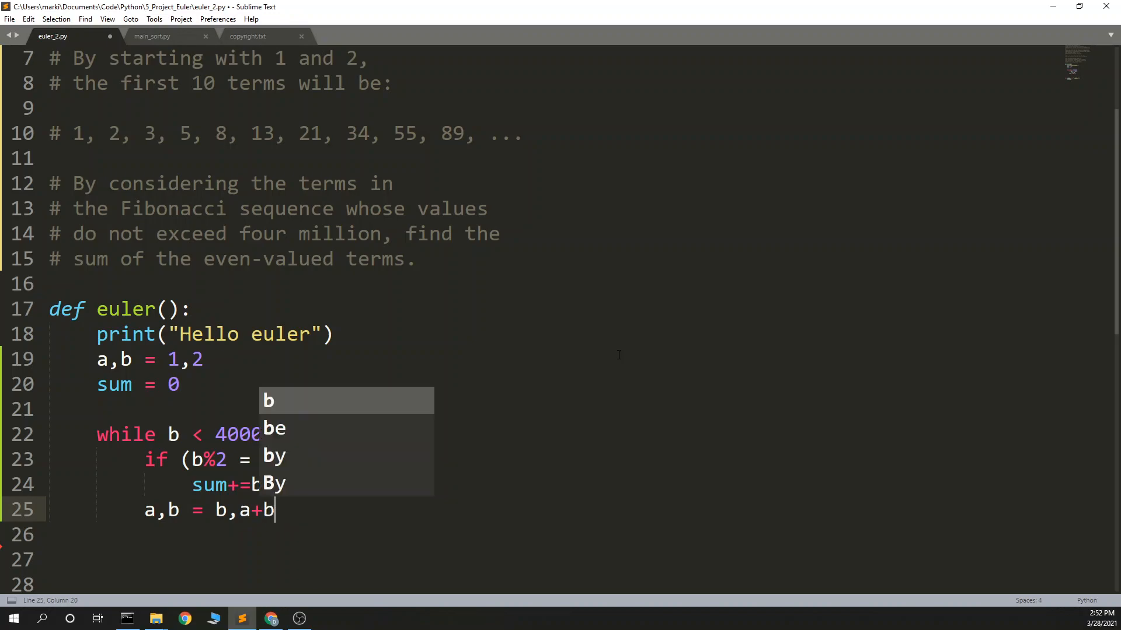
key(ctrl+s)
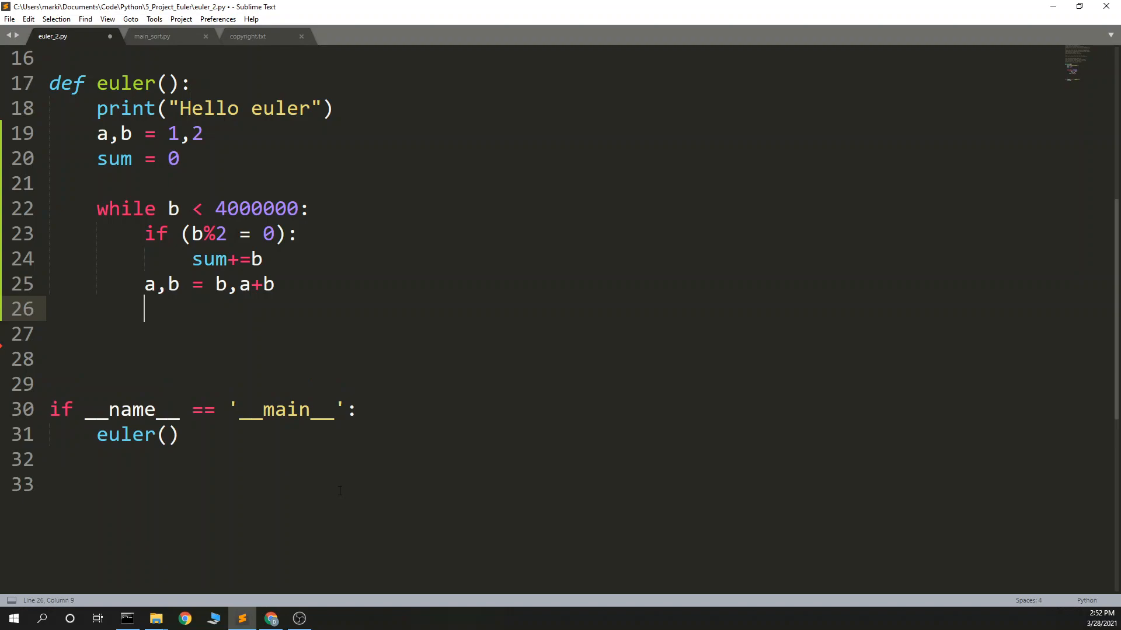
Add a debug line print("b is "+str(b)) at the top of the while loop
text(print)
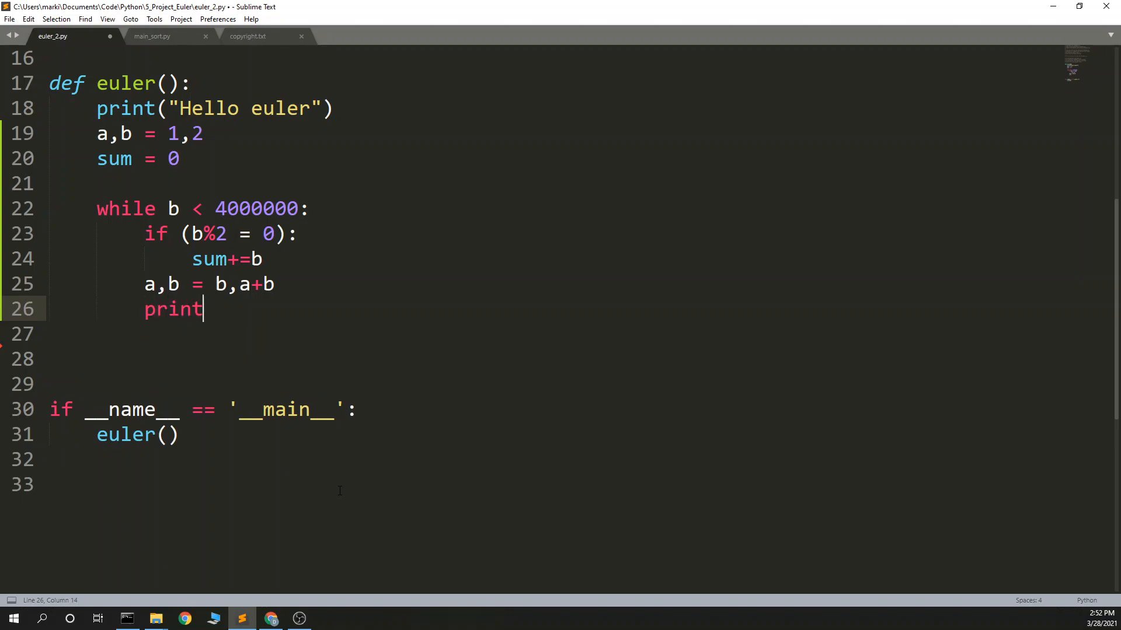
text(())
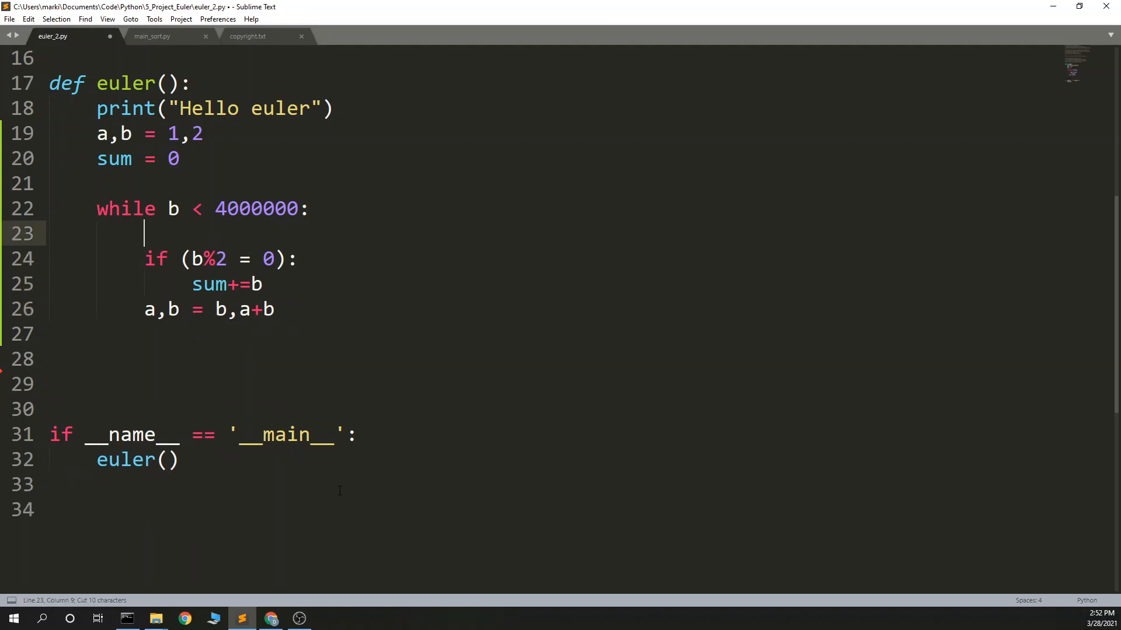
text(print("b"))
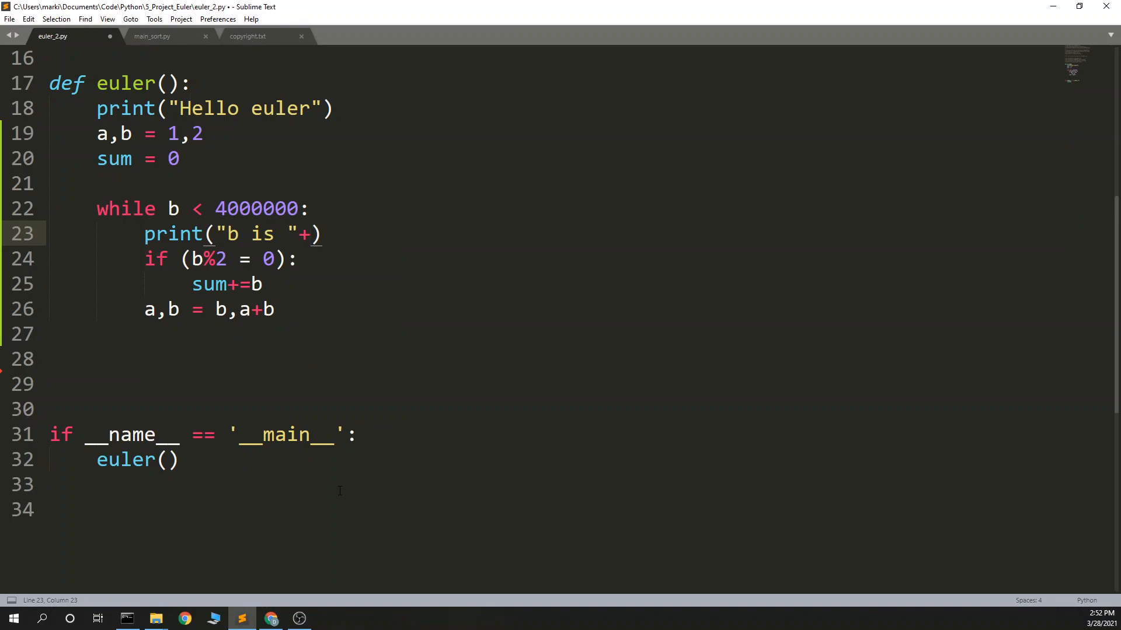
text(str(b))
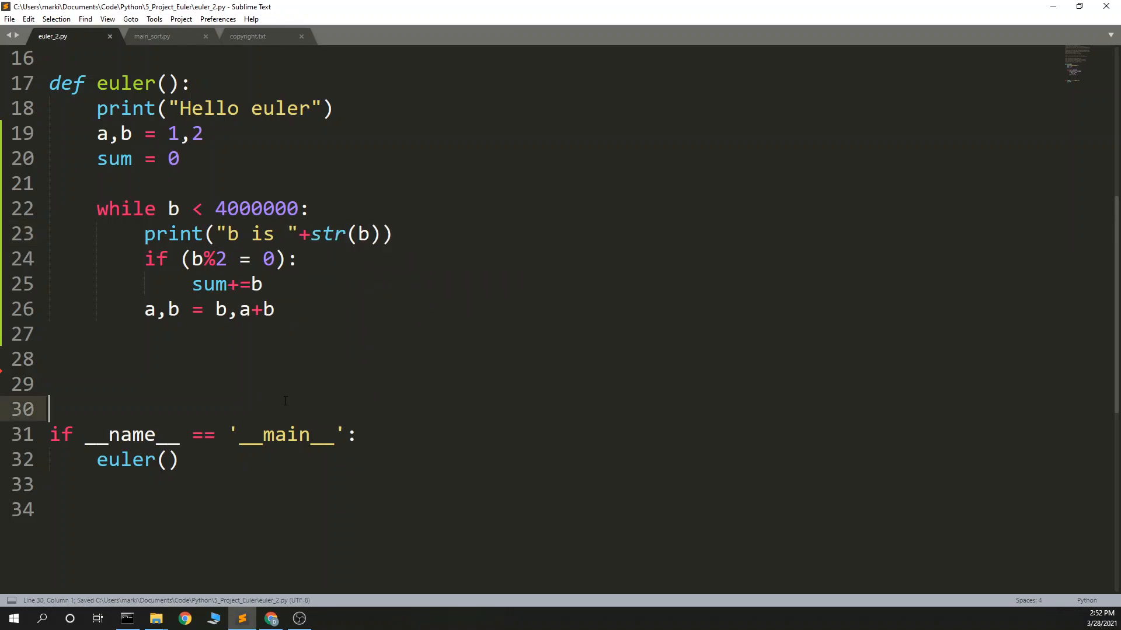
Lower the loop limit from 4000000 to 100 for a quick test
scroll(up, 3)
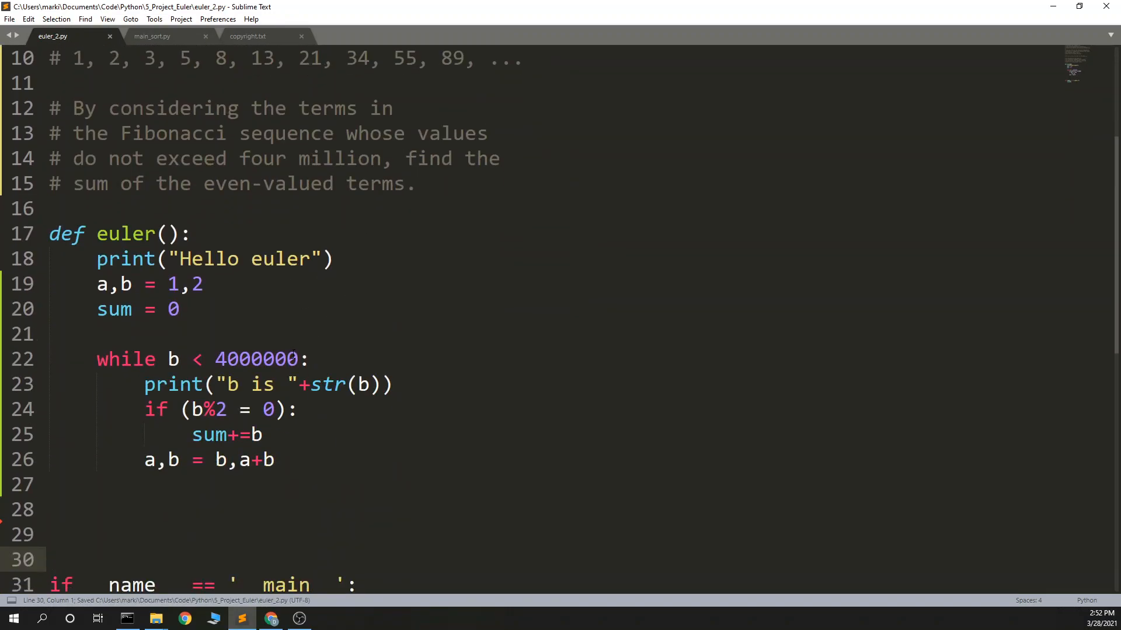
text(10)
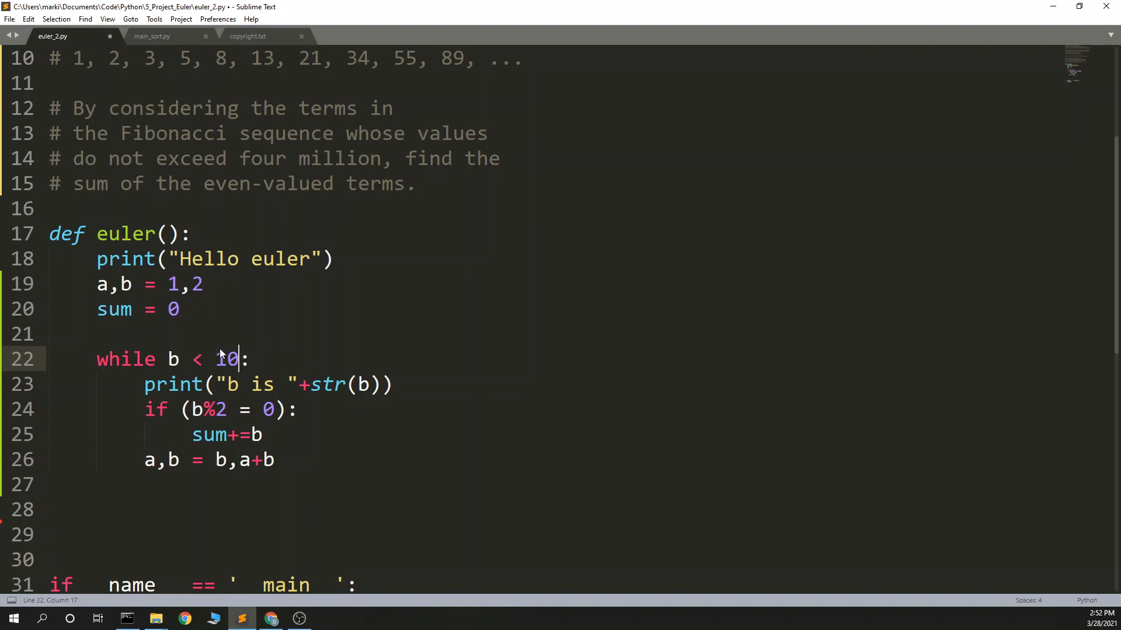
text(0)
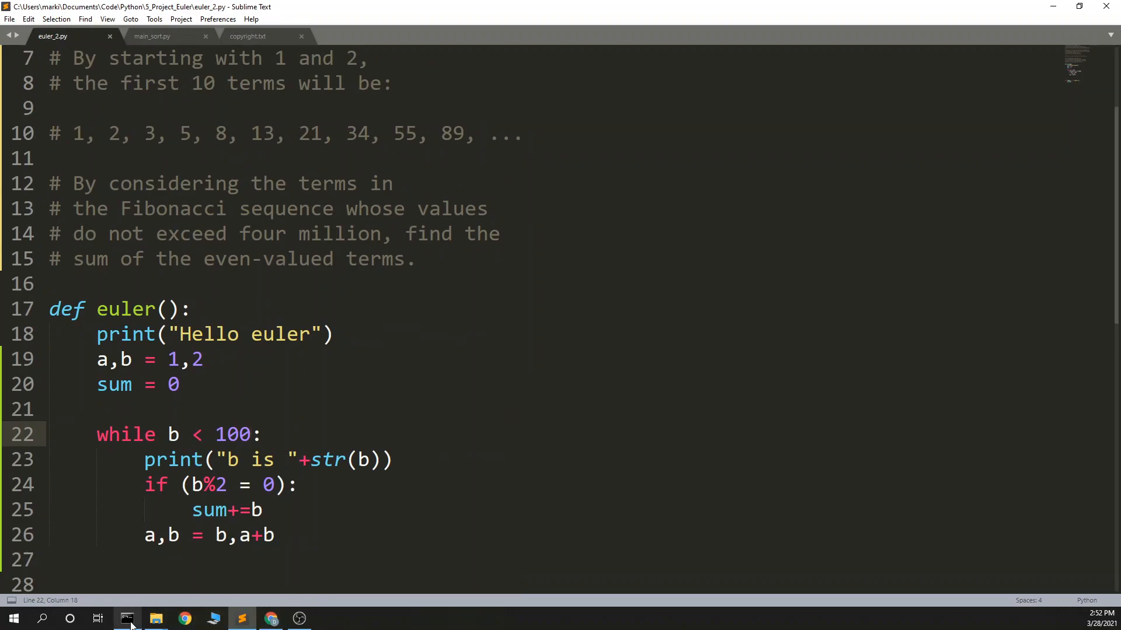
Run the script from Command Prompt with the py command
click(128, 619)
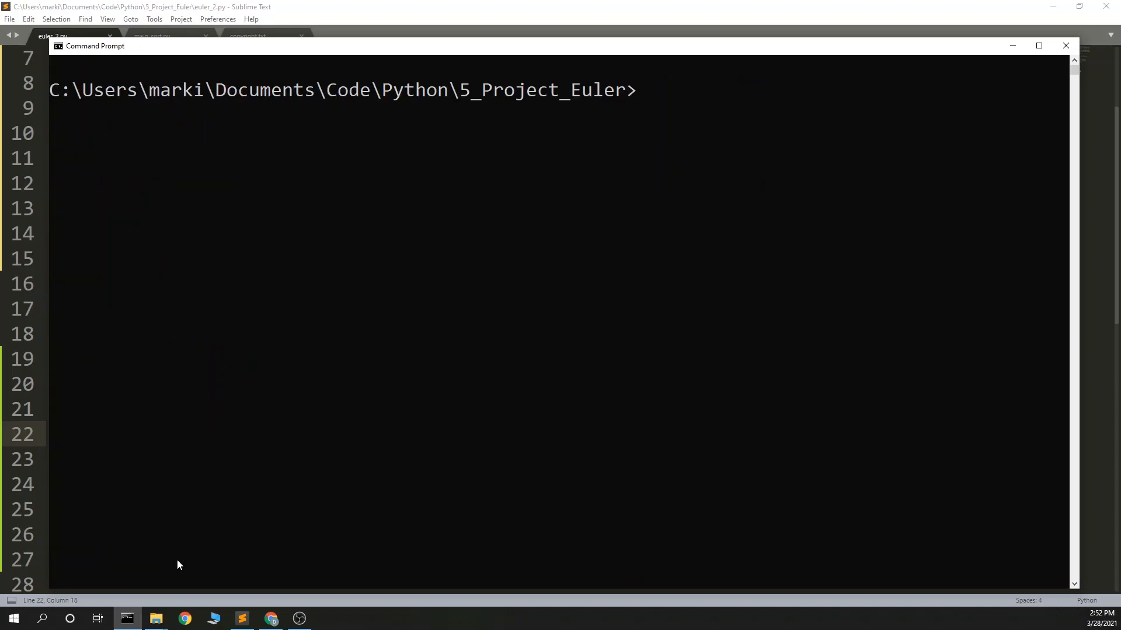
text(py euler_1.py)
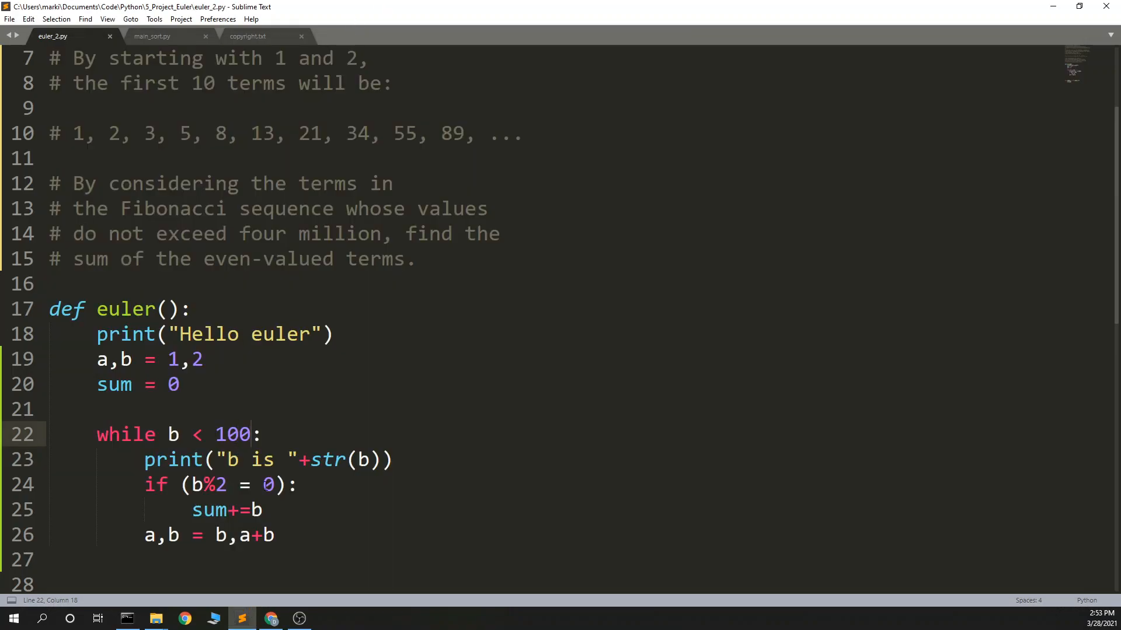
Fix the check to 'b%2 == 0' and restore the loop limit to 4000000
text(=)
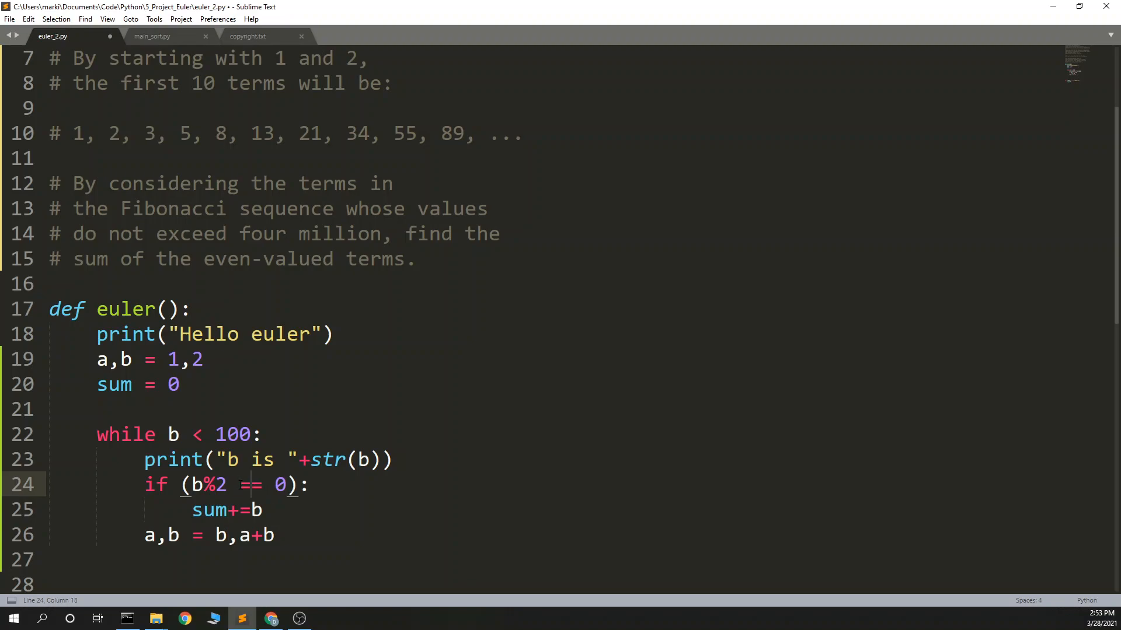
click(128, 619)
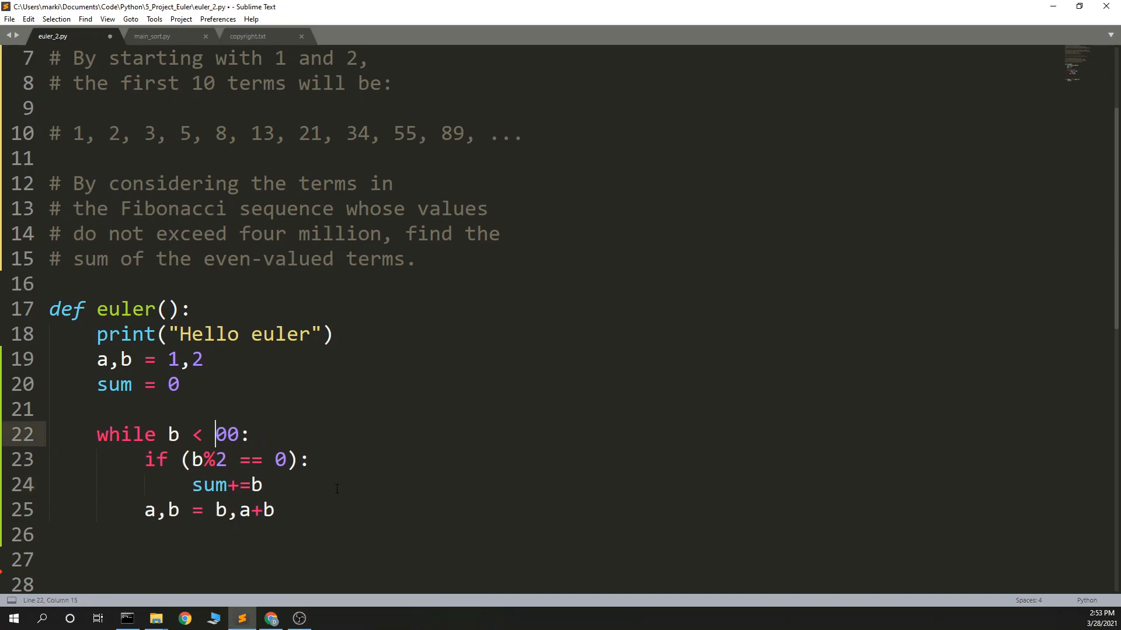
text(40)
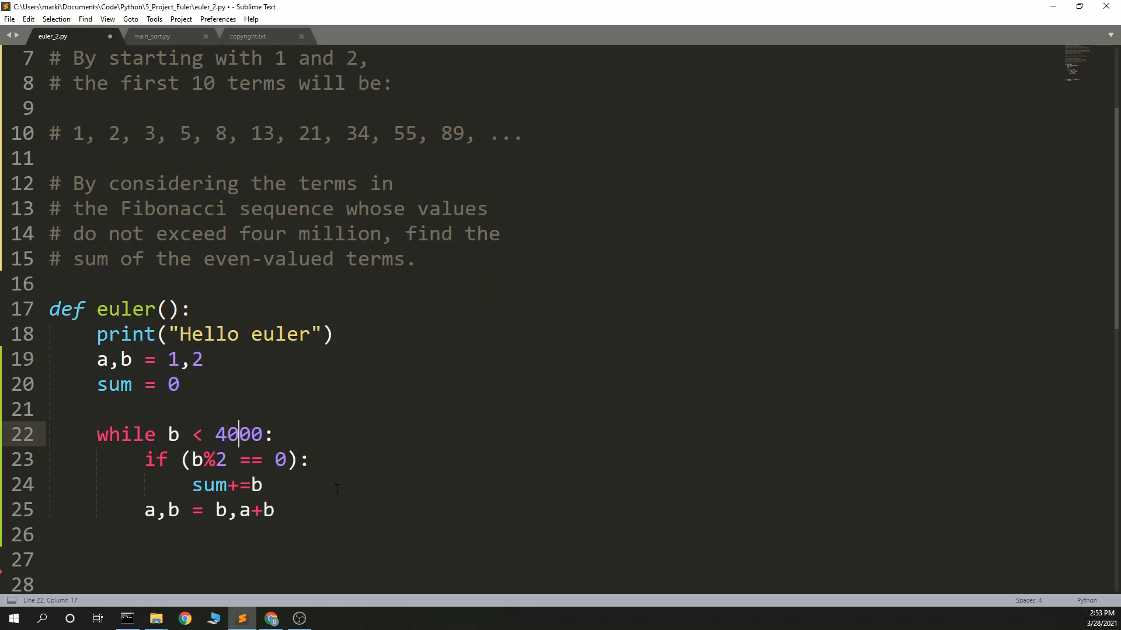
text(000)
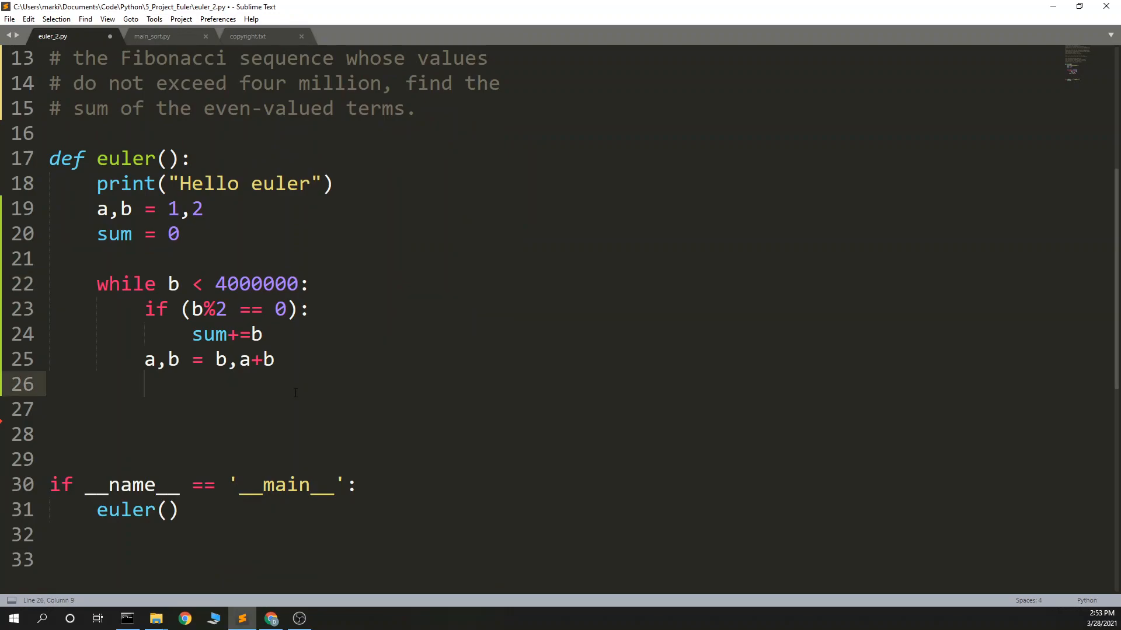
After the loop, add print("sum is "+str(sum)) to report the final sum
key(enter)
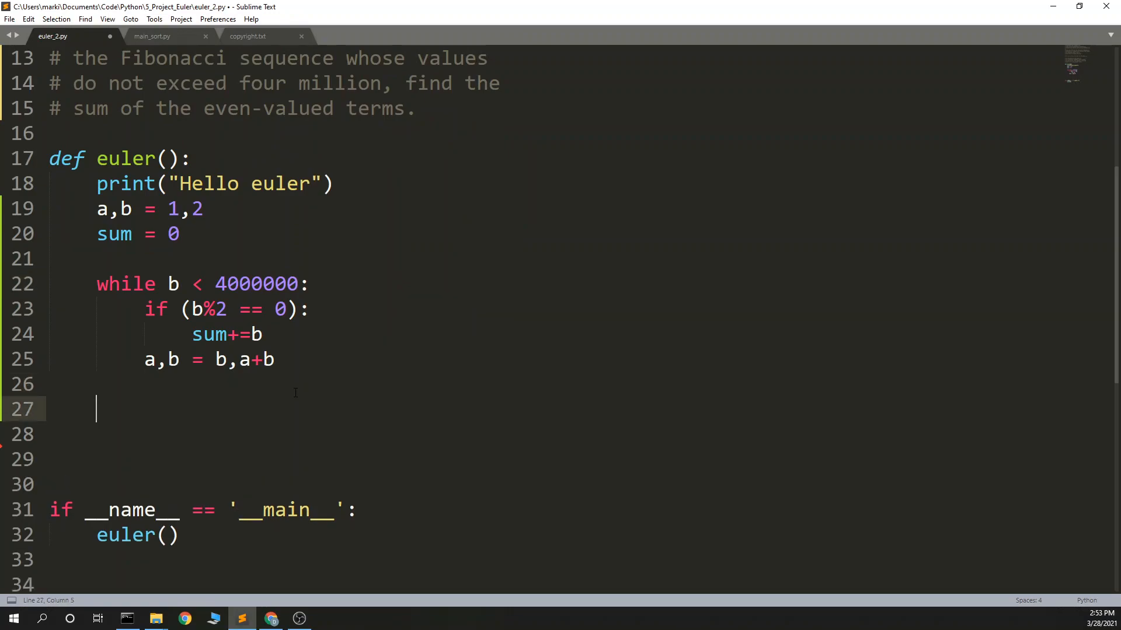
text(print(sum is ")
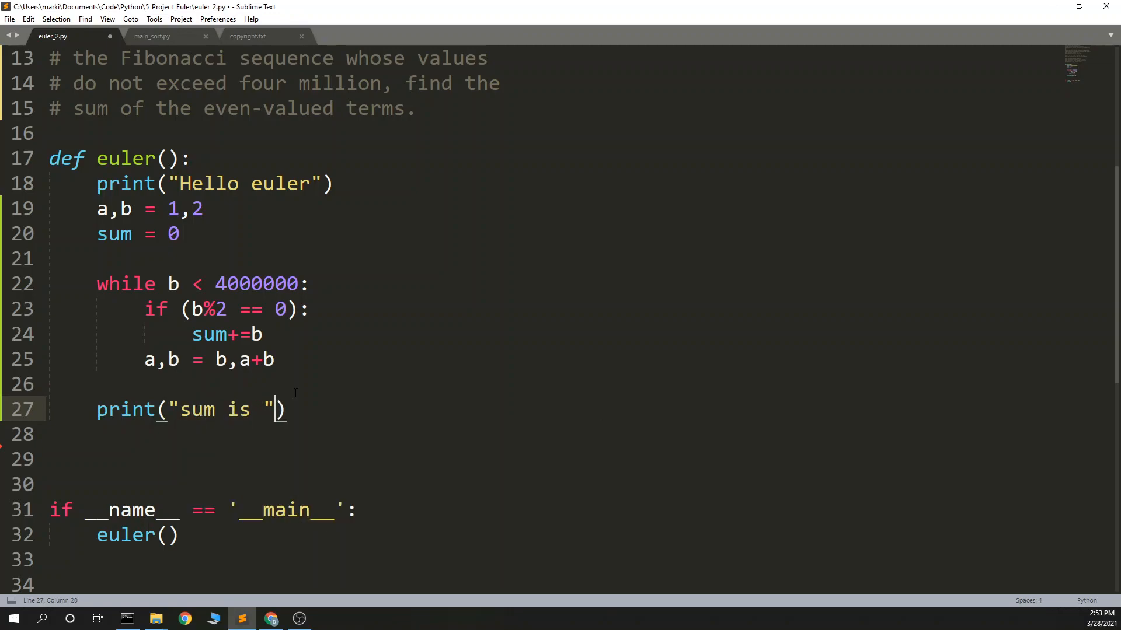
text(+str(s)
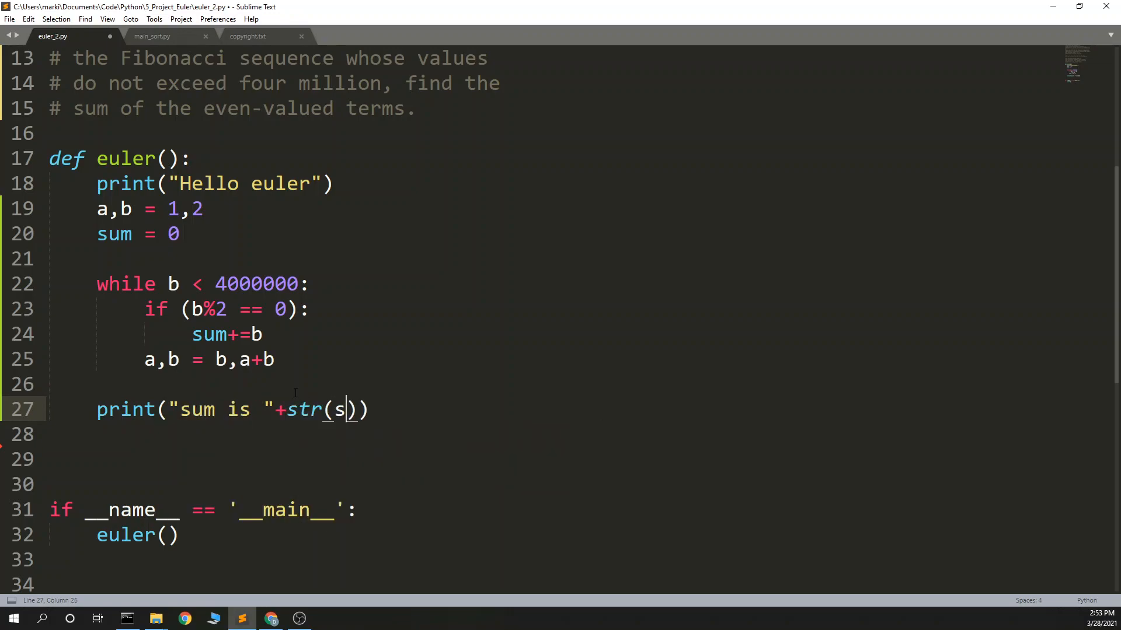
text(um)
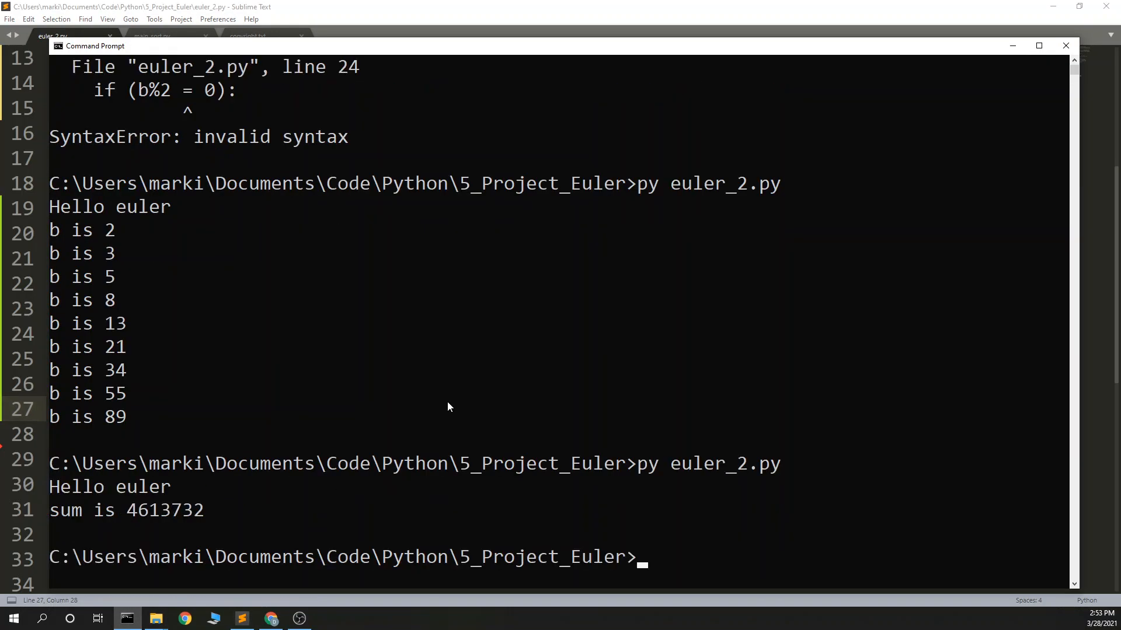
mouse_move(177, 519)
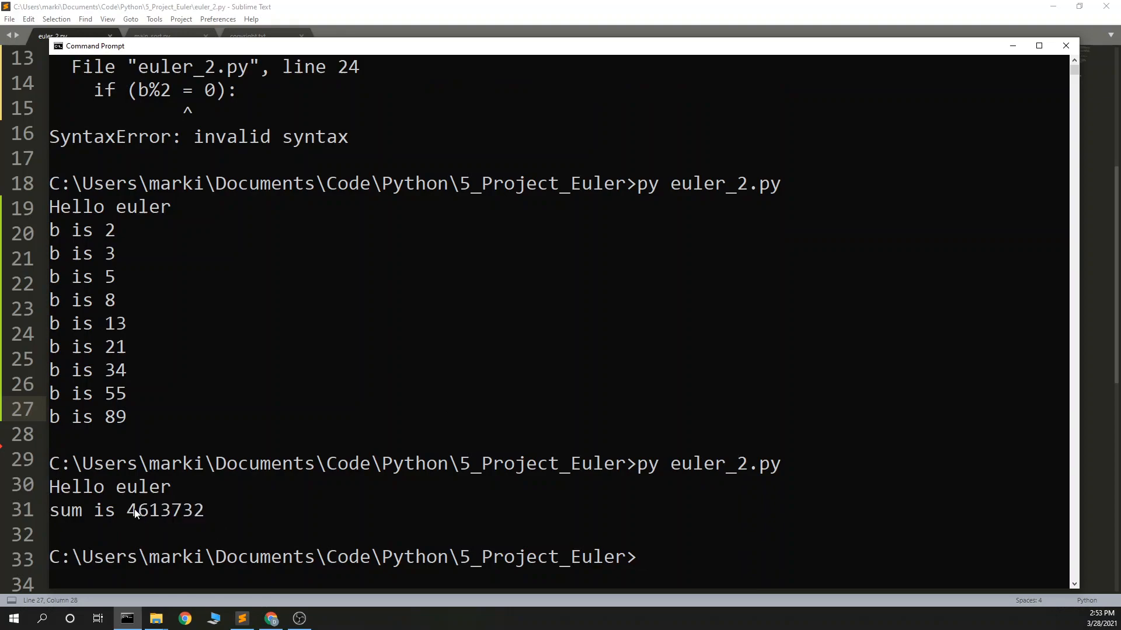
Select the reported sum 4613732 in the Command Prompt output
double_click(163, 510)
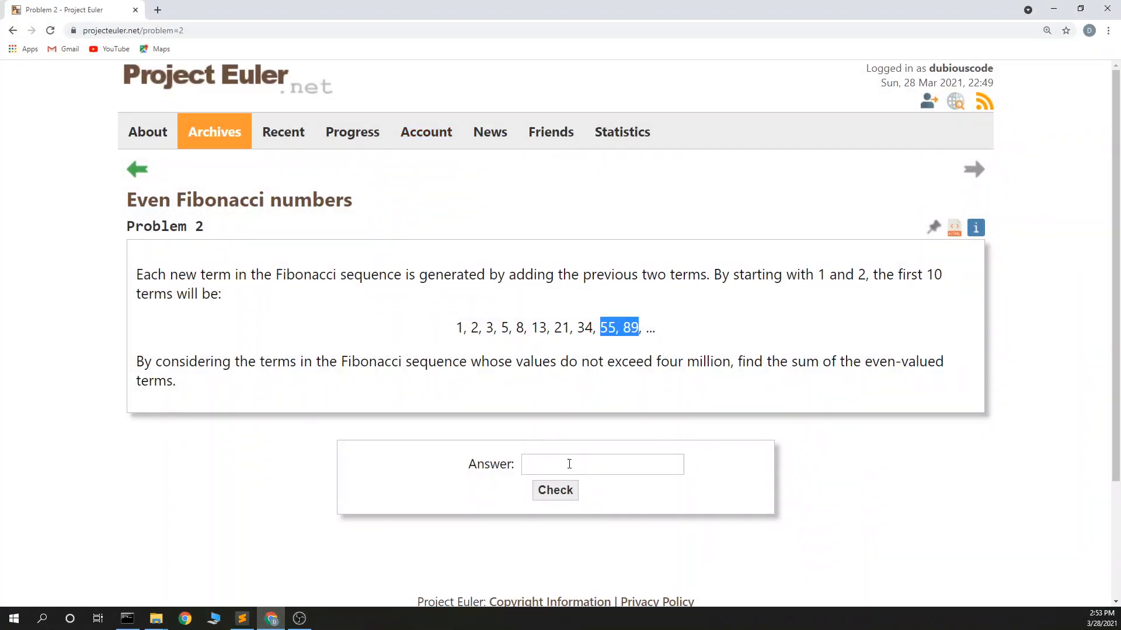
Submit 4613732 as the answer to Problem 2 and get it confirmed correct
text(4613732)
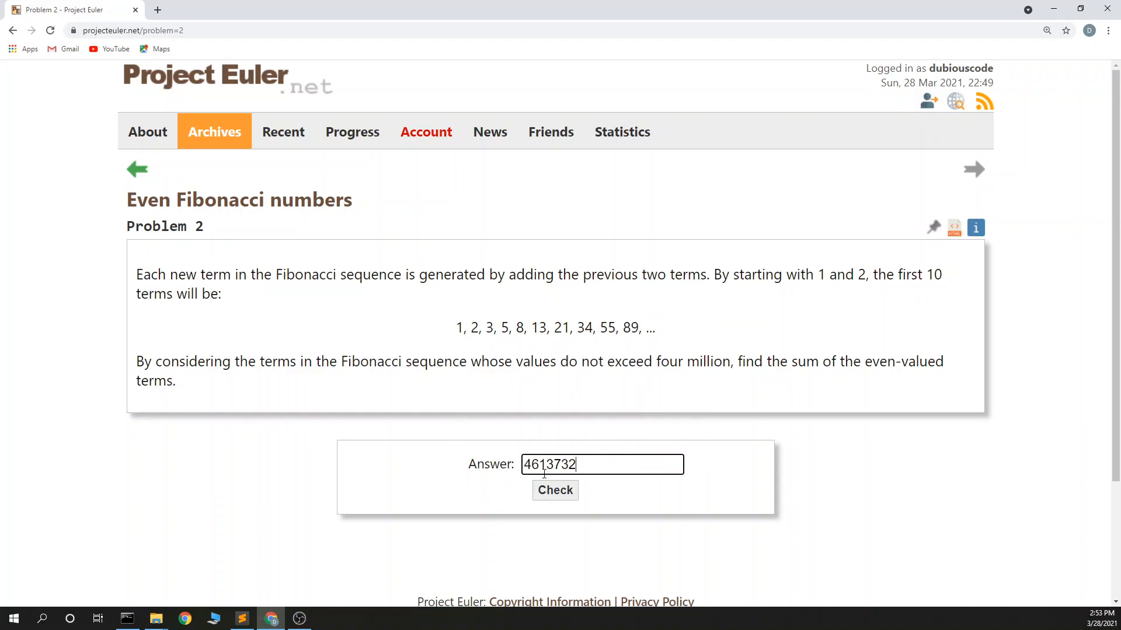
click(555, 489)
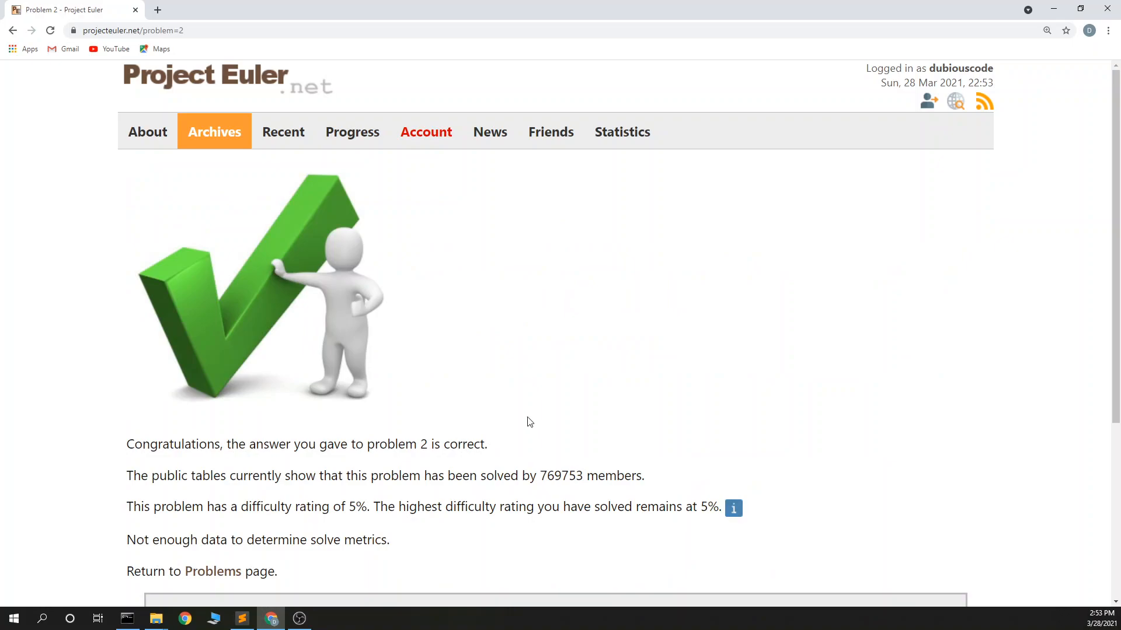
mouse_move(540, 381)
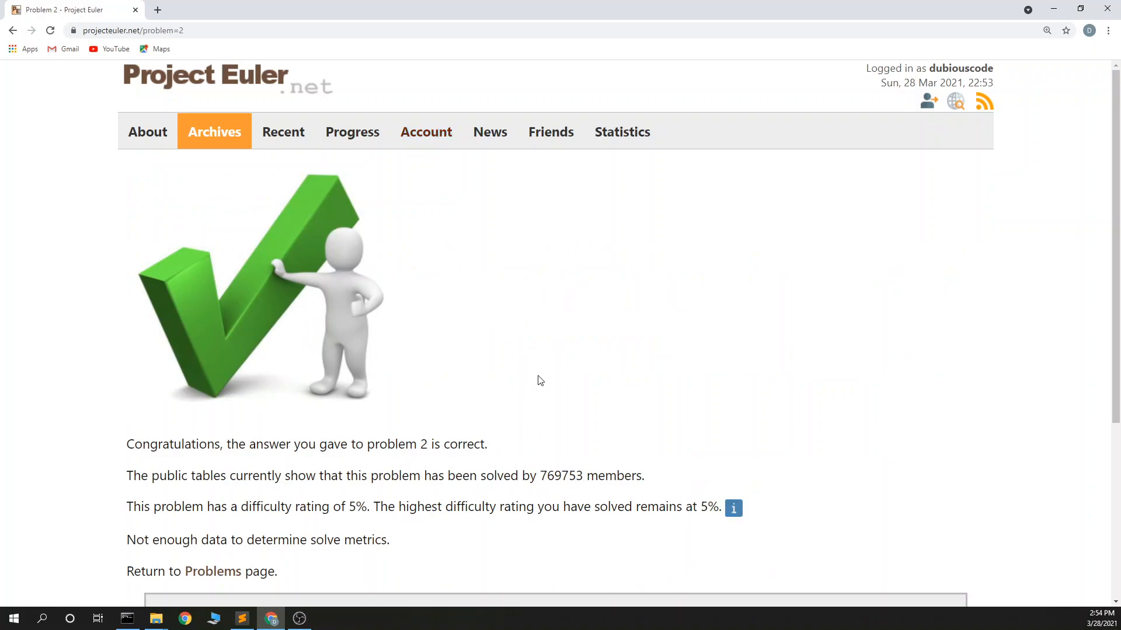